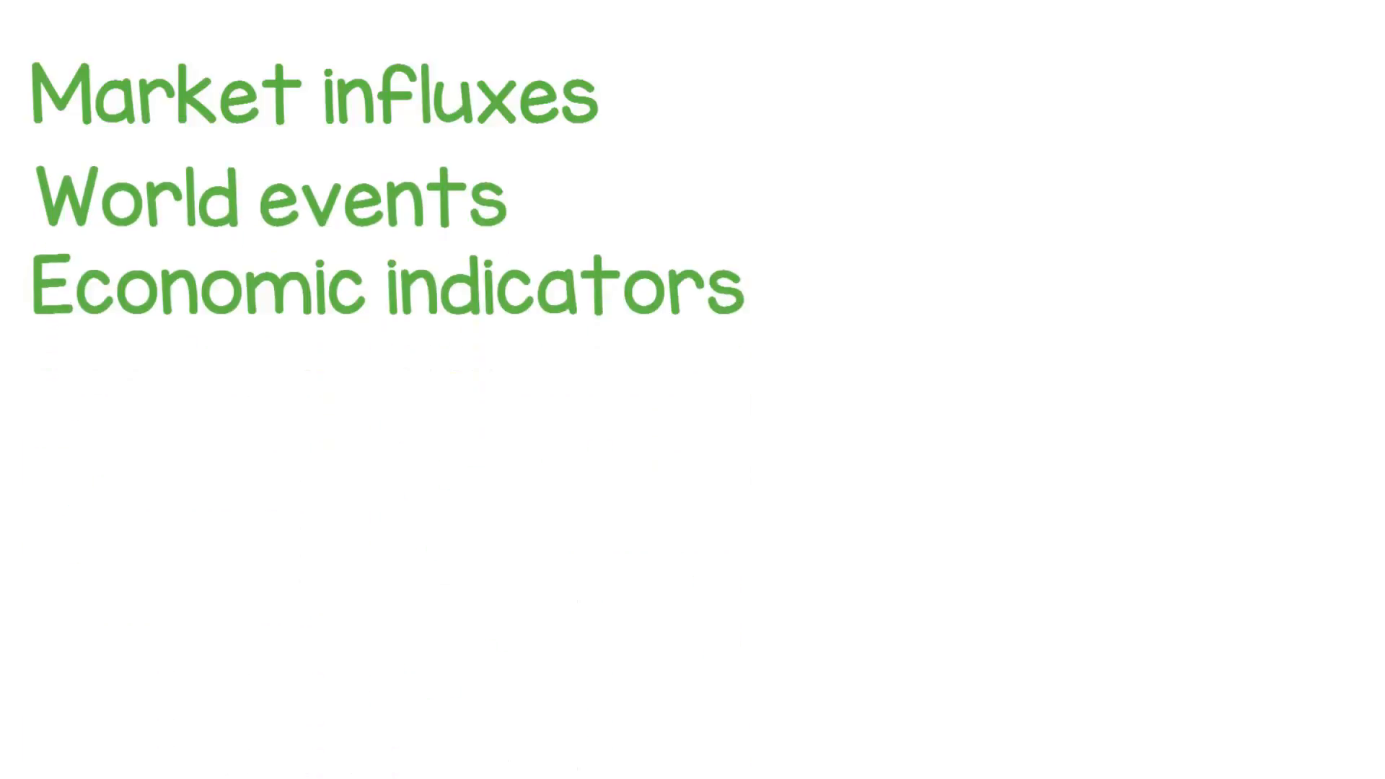
type("Earnings reports and interest rates")
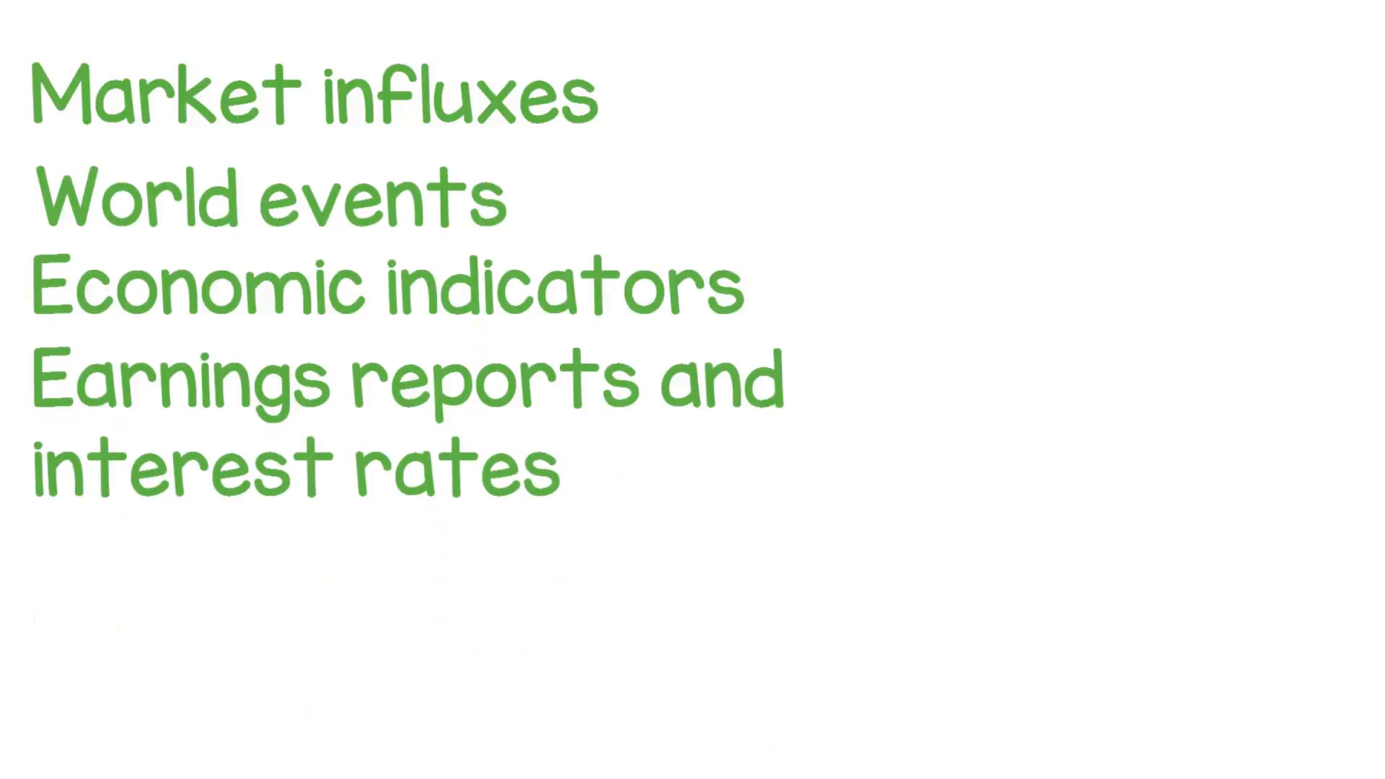